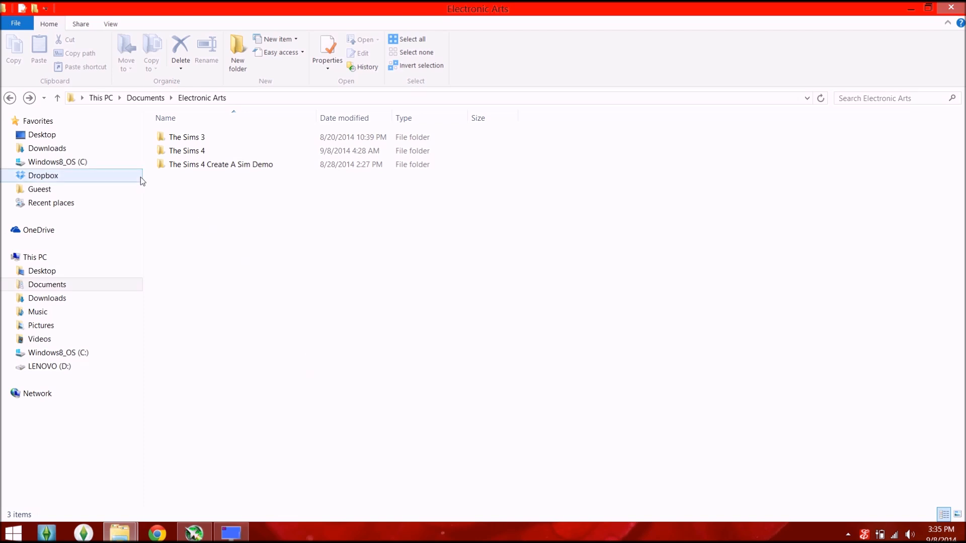
- Navigate into The Sims 4 folder and then into its Mods folder, showing Resource.cfg
double_click(187, 150)
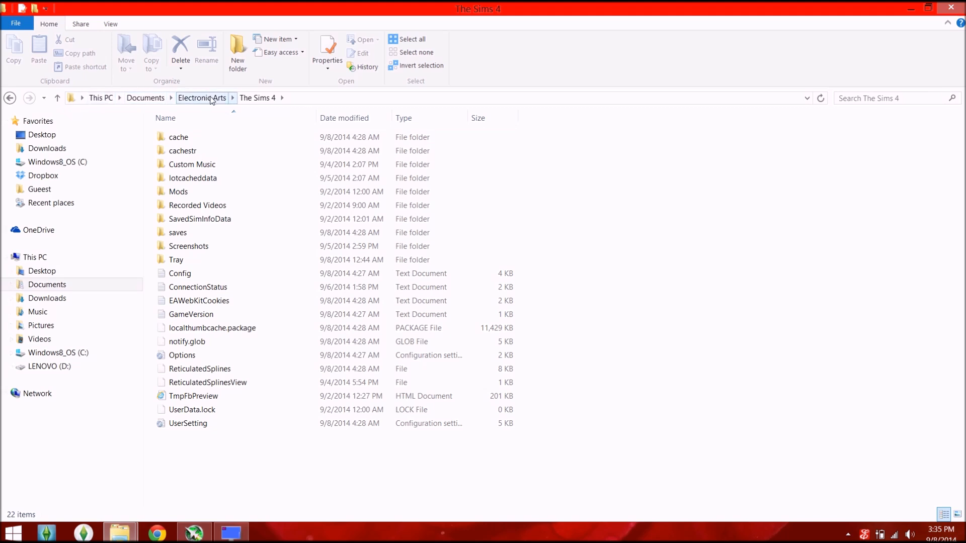
click(197, 205)
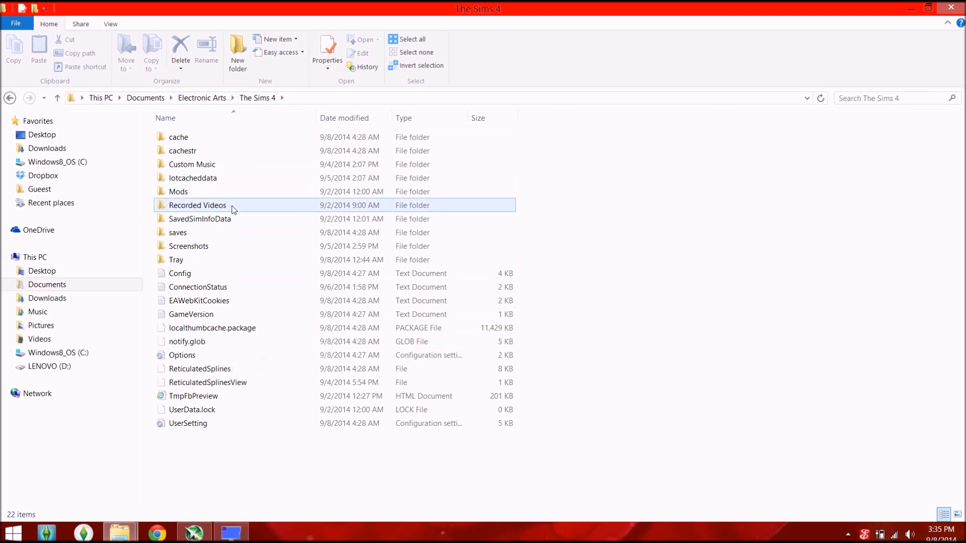
double_click(178, 191)
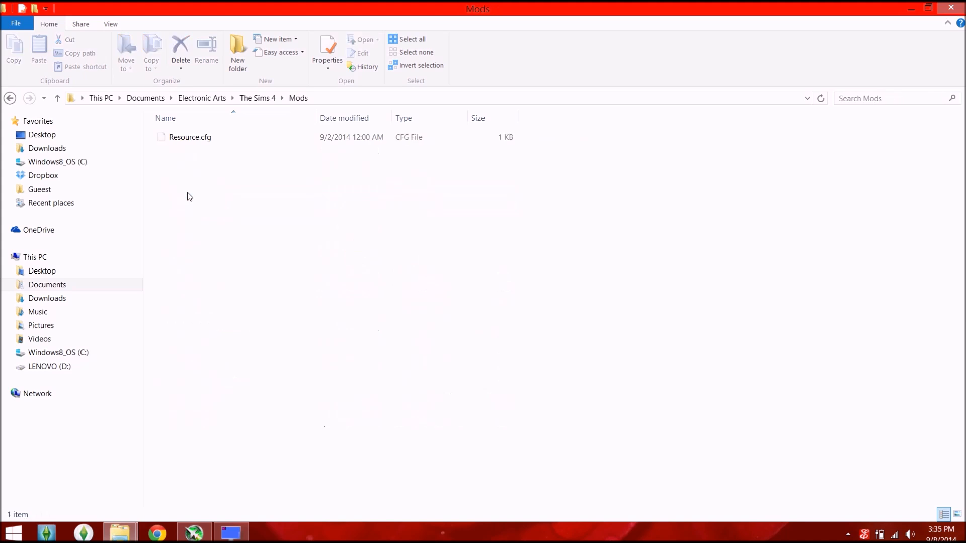
mouse_move(188, 198)
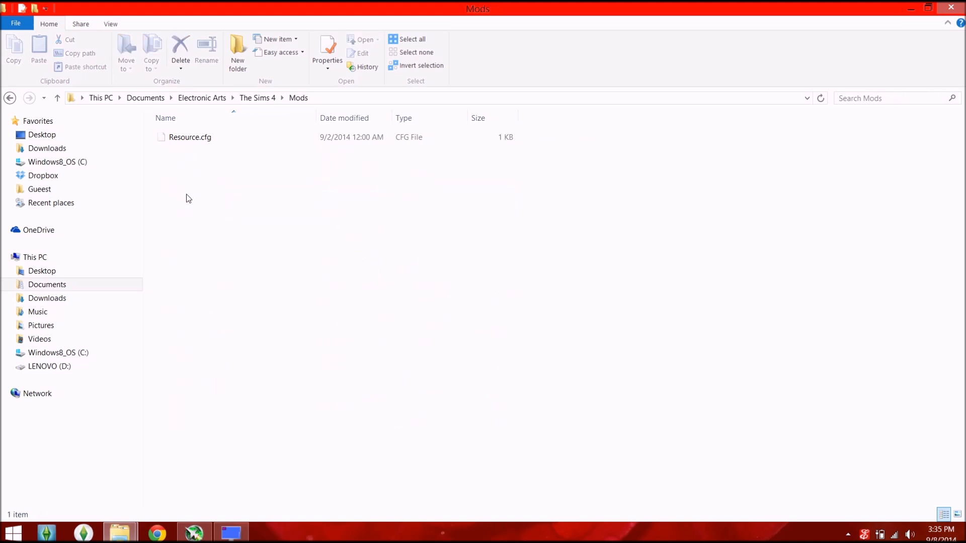
mouse_move(119, 531)
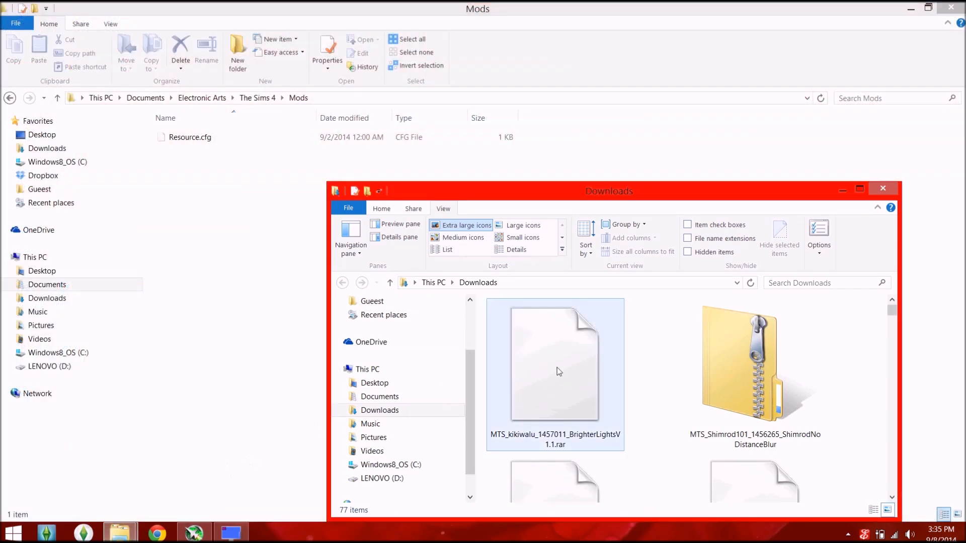
mouse_move(557, 371)
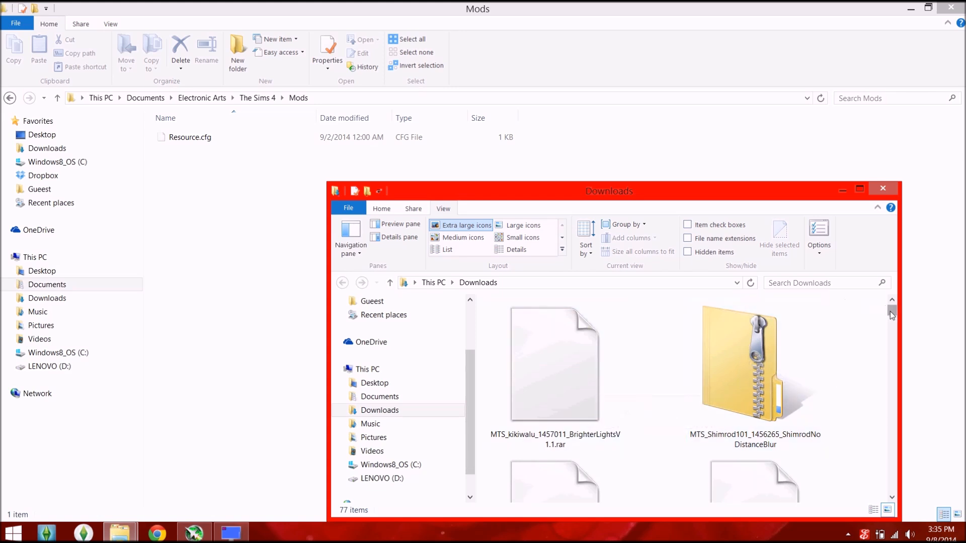
- Select the MTS_Shimrod101 ShimrodNoDistanceBlur zip in Downloads and bring up its context actions
scroll(down, 3)
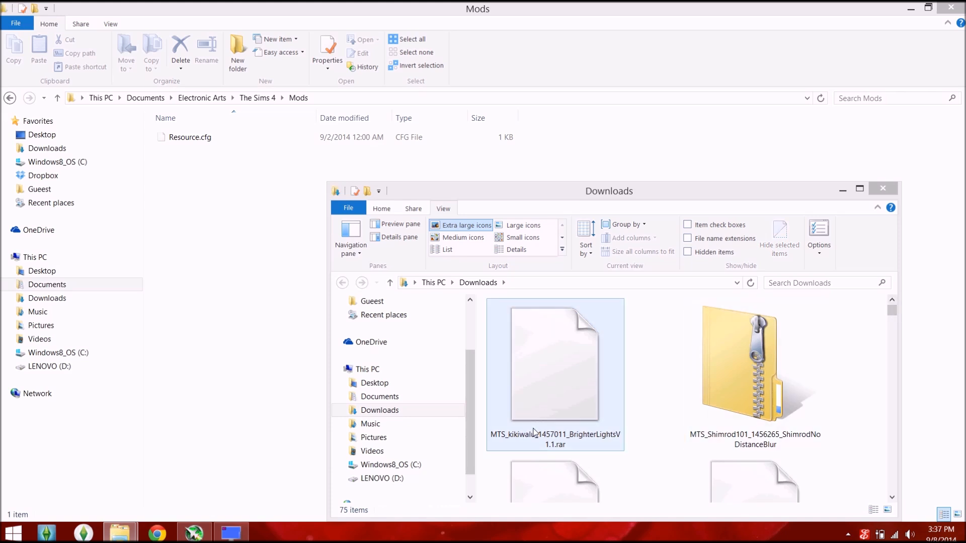
click(754, 364)
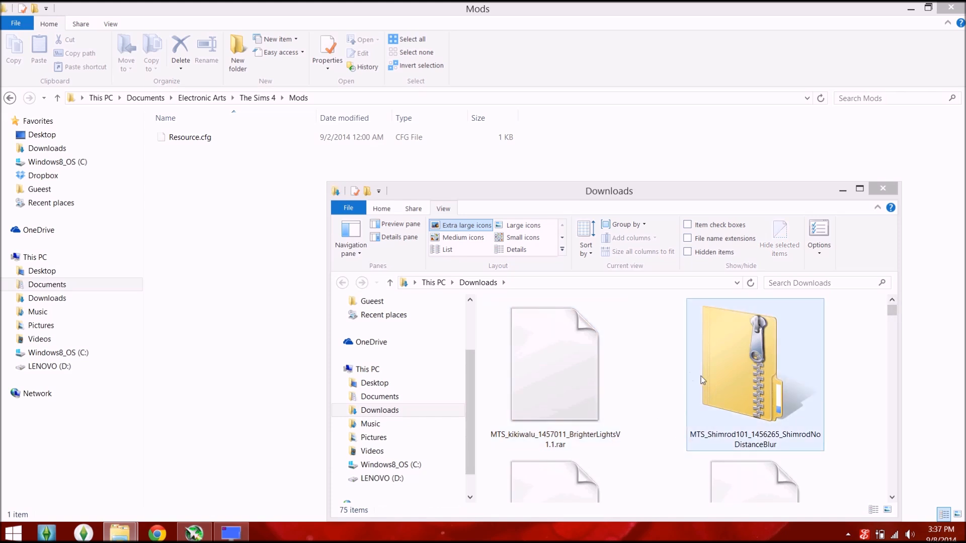
mouse_move(745, 369)
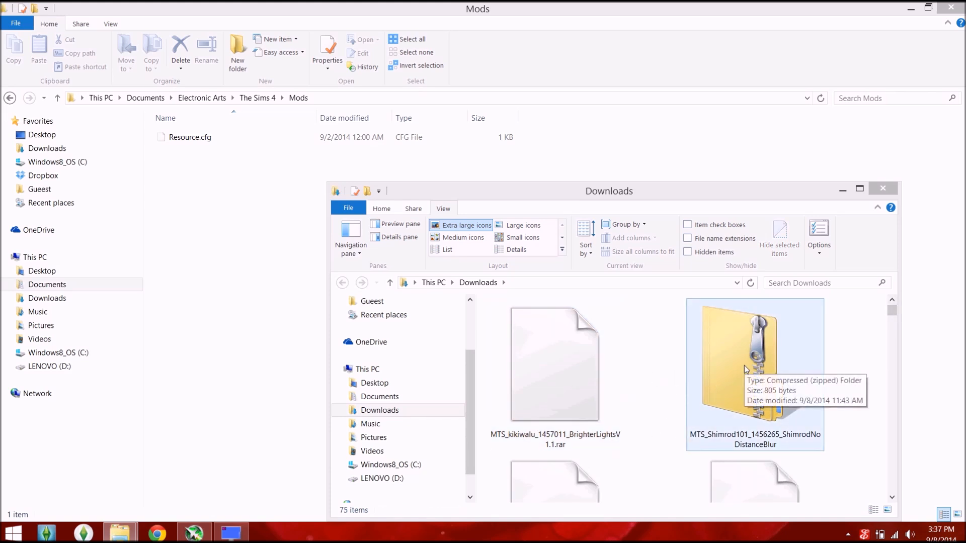
click(754, 363)
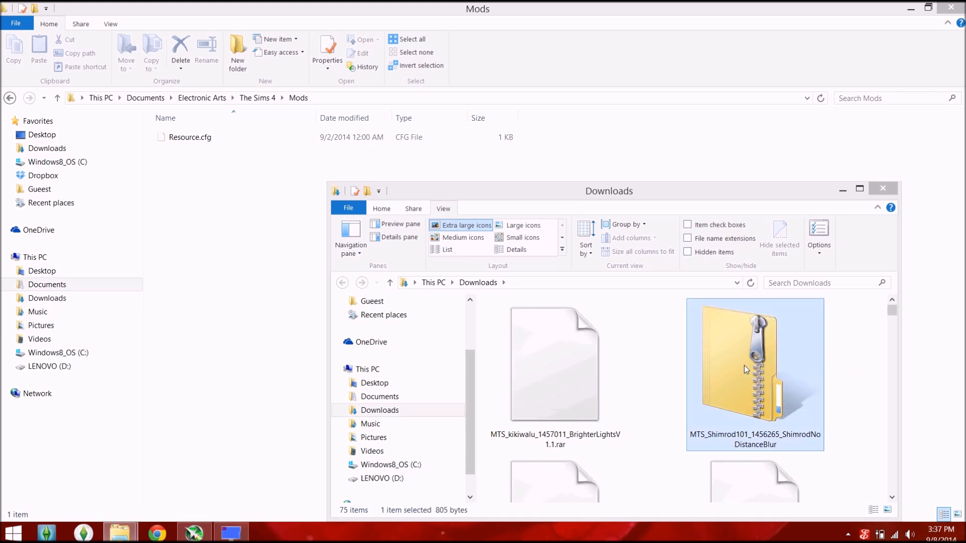
right_click(753, 369)
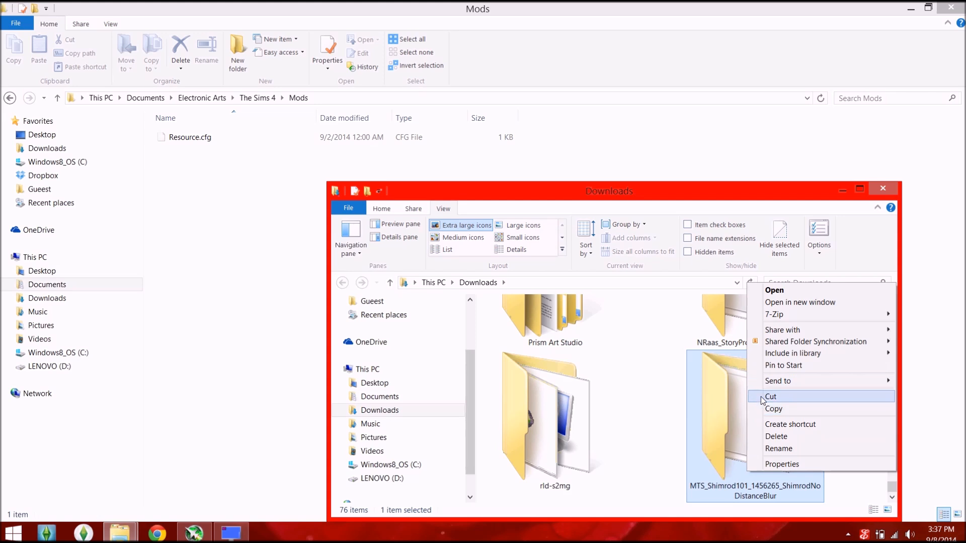
- Cut the extracted ShimrodNoDistanceBlur folder and paste it into Mods beside Resource.cfg
click(774, 410)
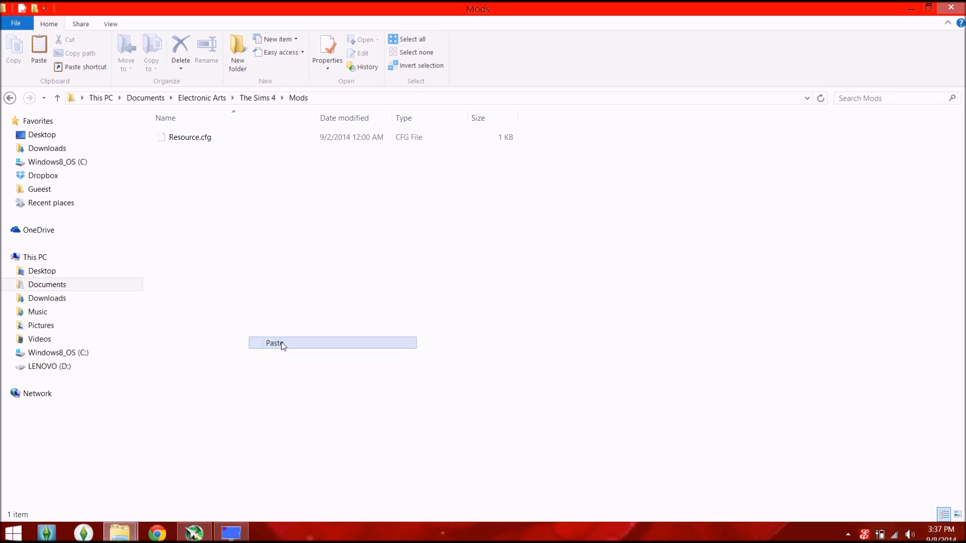
click(274, 343)
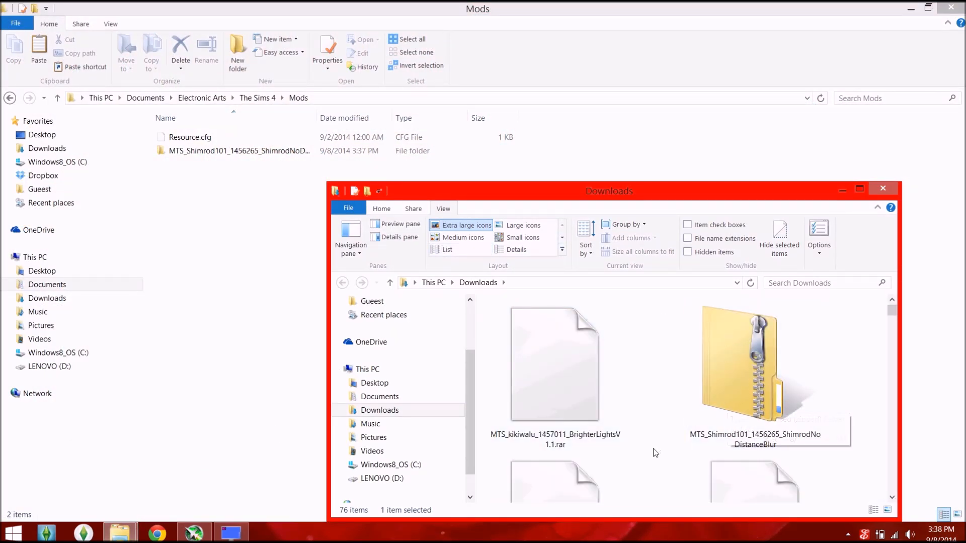
- Extract the moxiemason .rar via 7-Zip into its own MTS_moxiemason folder and select the new folder
right_click(553, 416)
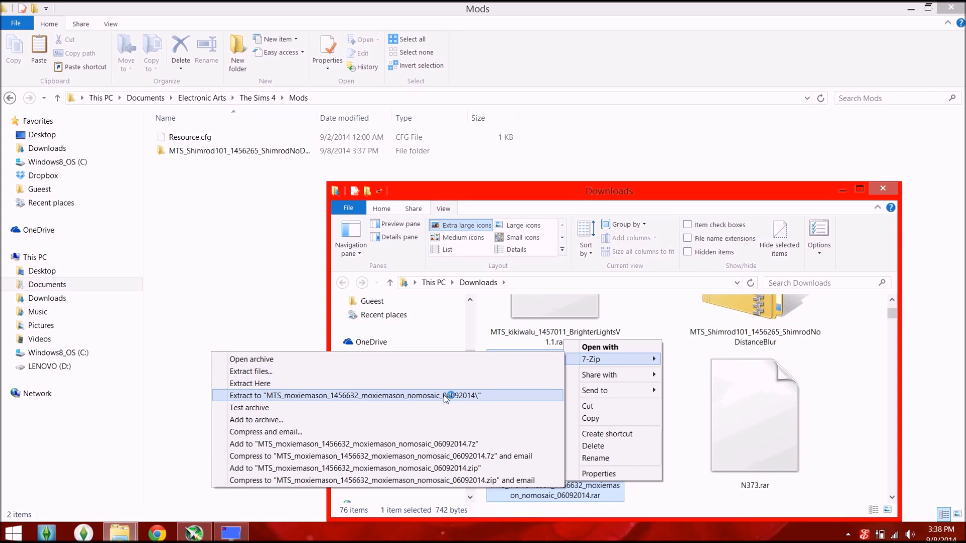
click(354, 395)
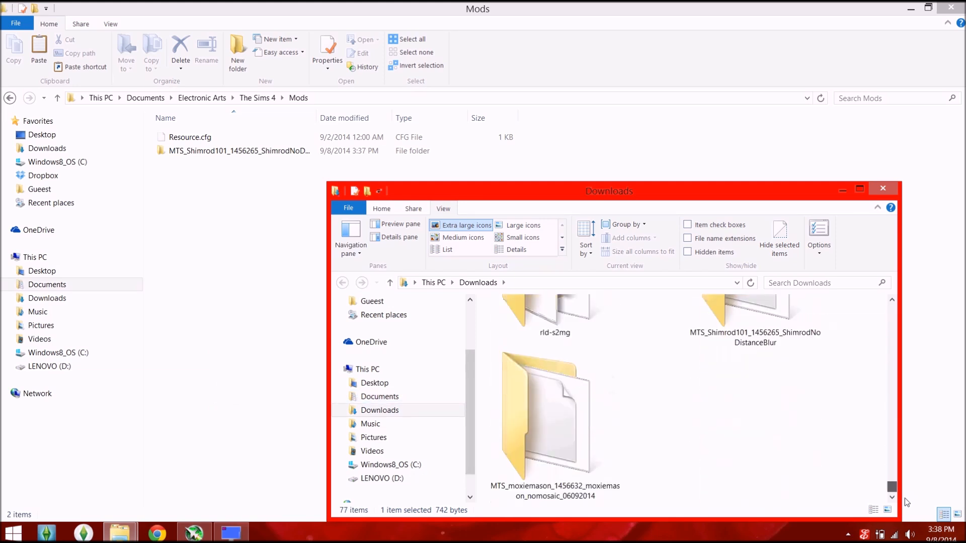
click(553, 424)
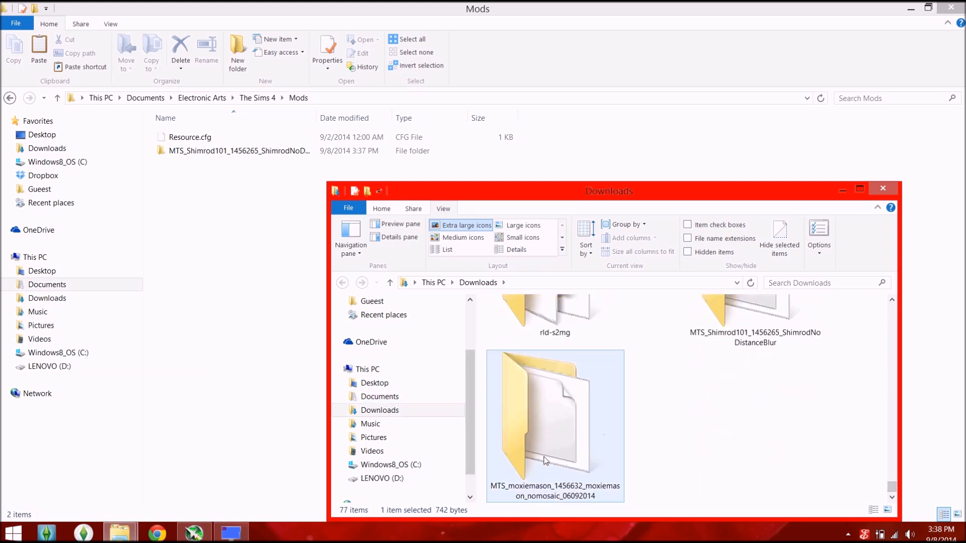
right_click(553, 425)
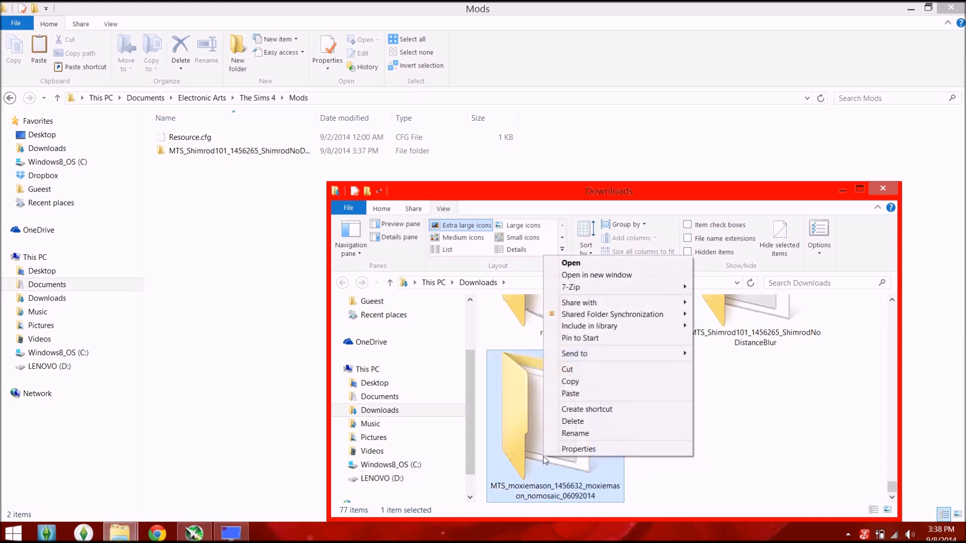
mouse_move(572, 422)
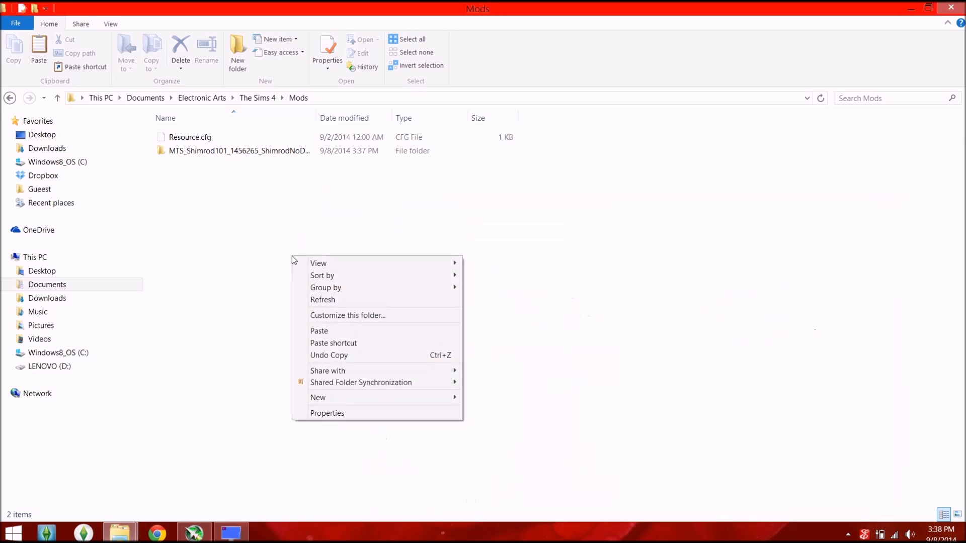
mouse_move(300, 259)
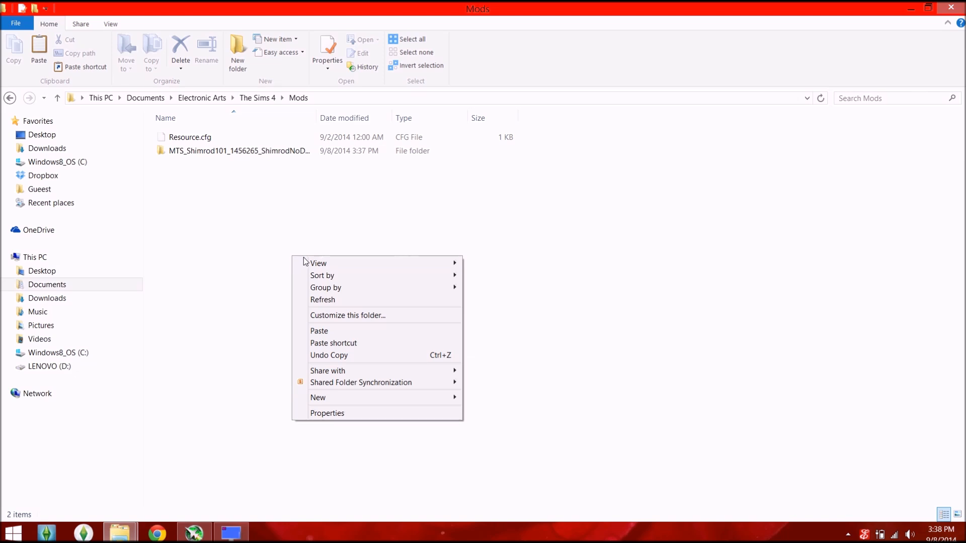
- Paste the moxiemason nomosaic folder into Mods beside the Shimrod folder and Resource.cfg
click(318, 331)
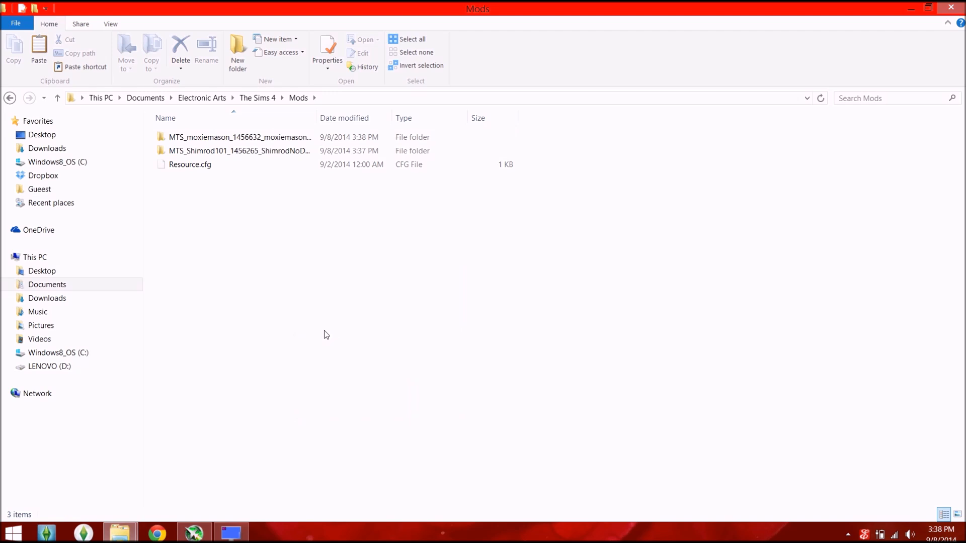
mouse_move(257, 420)
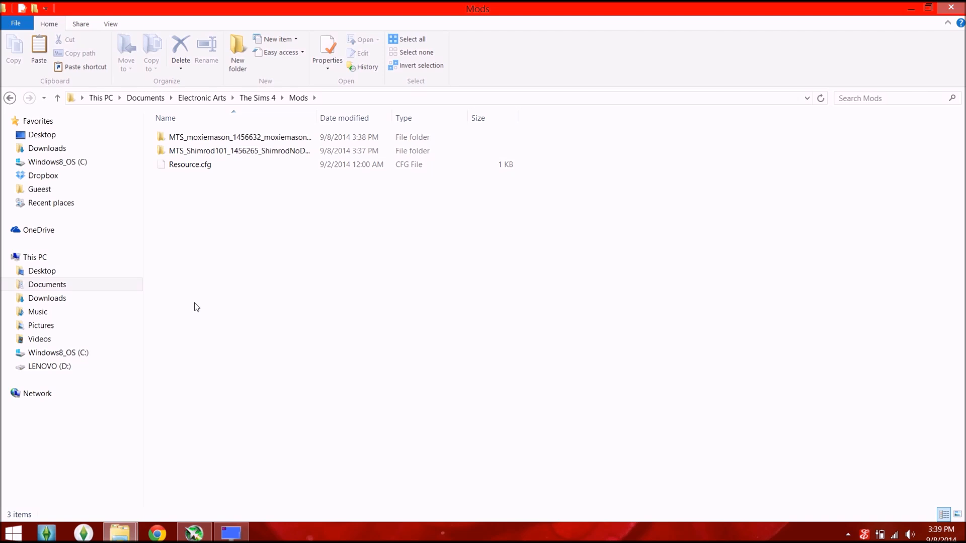
mouse_move(196, 316)
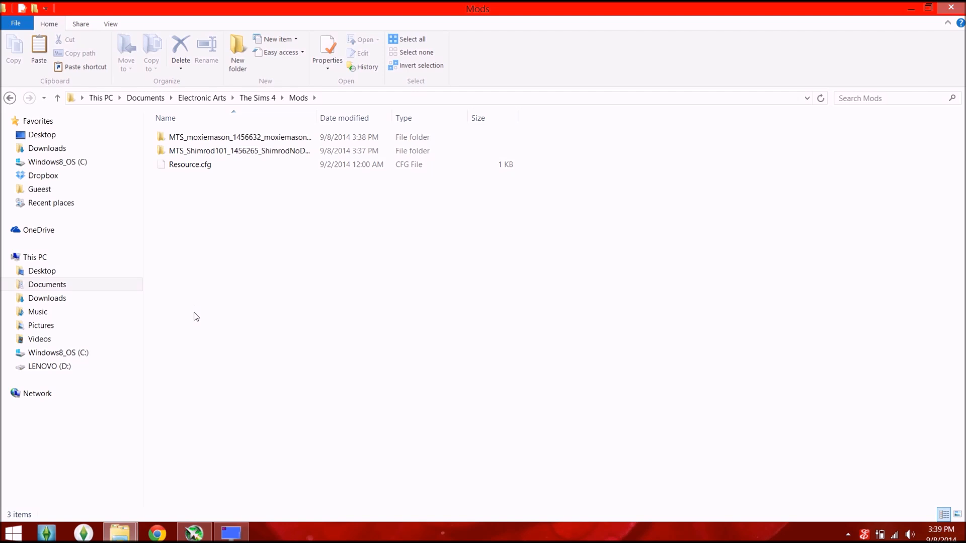
- Widen the Name column, verify ShimrodNoDistanceBlur.package inside the Shimrod folder, and return to Mods
drag(311, 118, 337, 118)
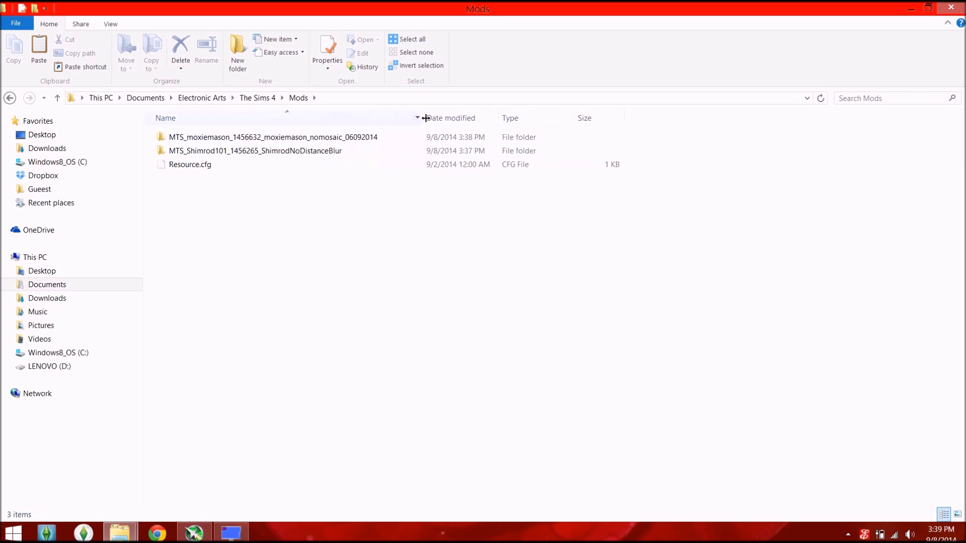
double_click(254, 150)
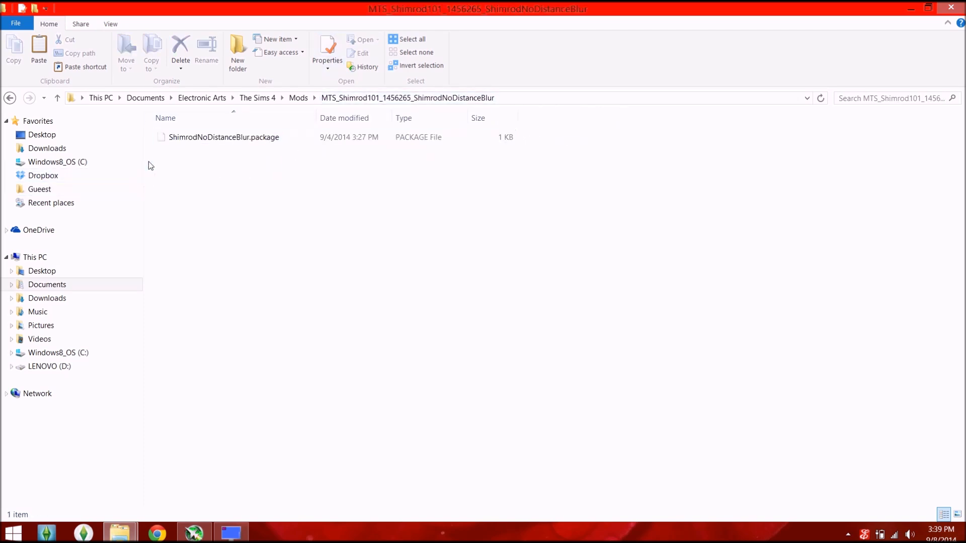
click(225, 137)
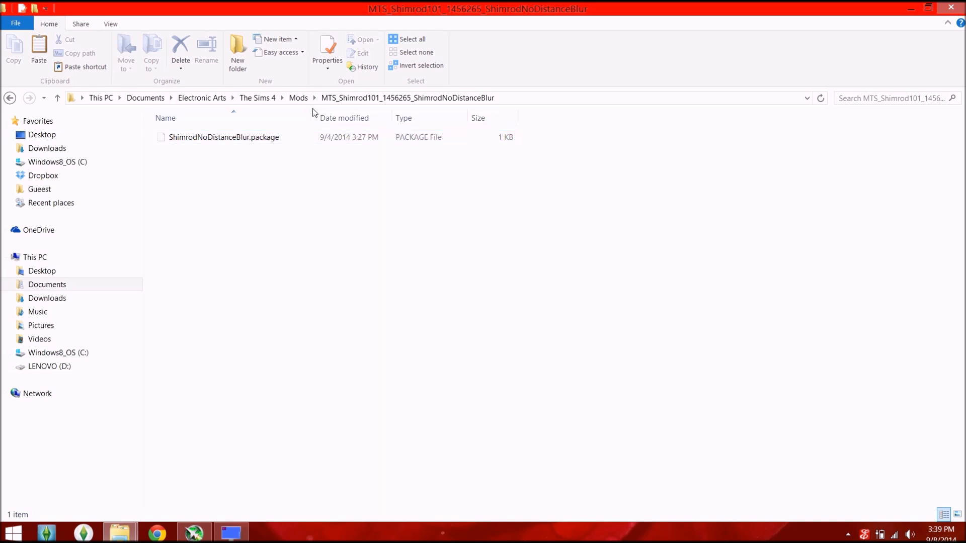
click(298, 97)
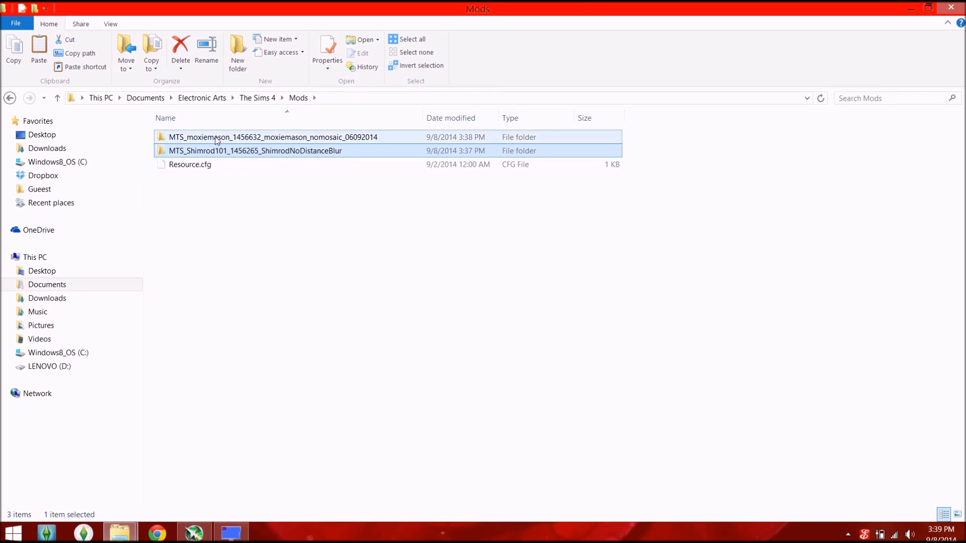